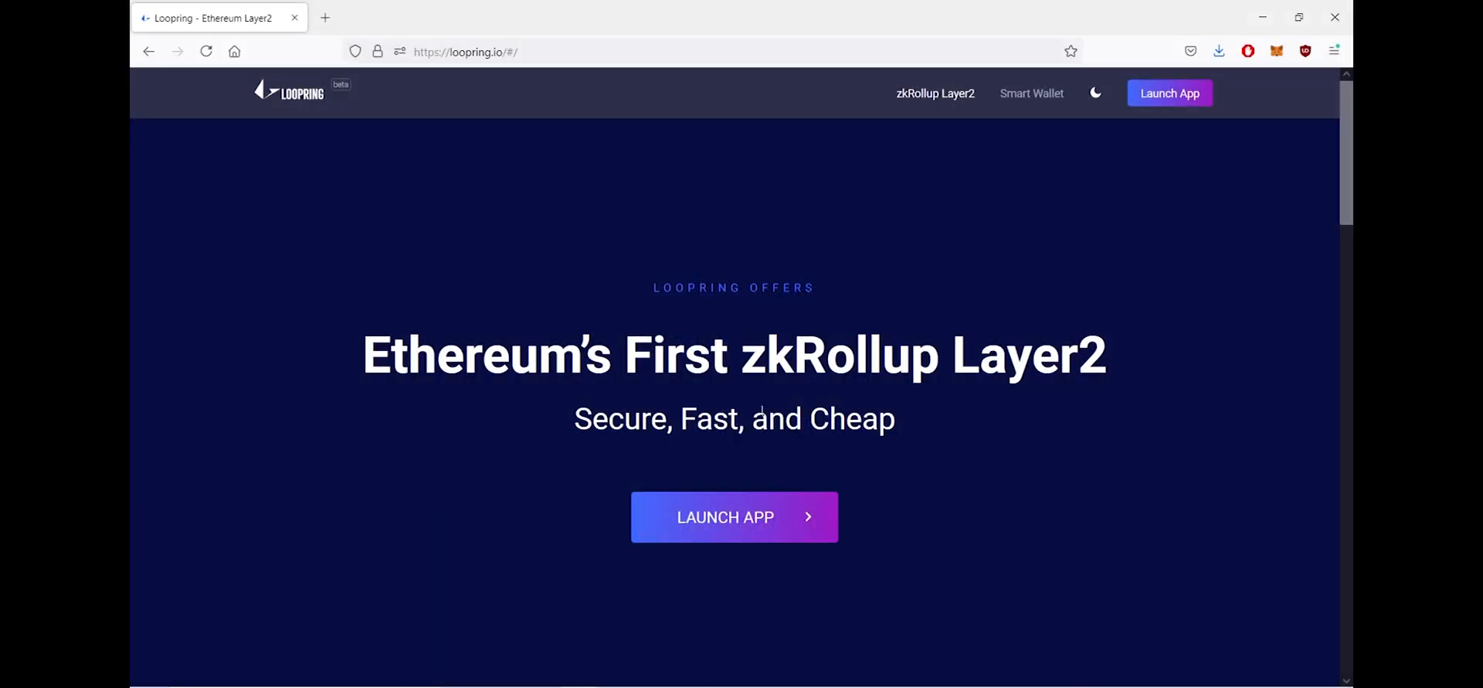
Launch the Loopring trading app from the homepage onto the LRC/ETH swap page
{"action": "left_click", "coordinate": [734, 517]}
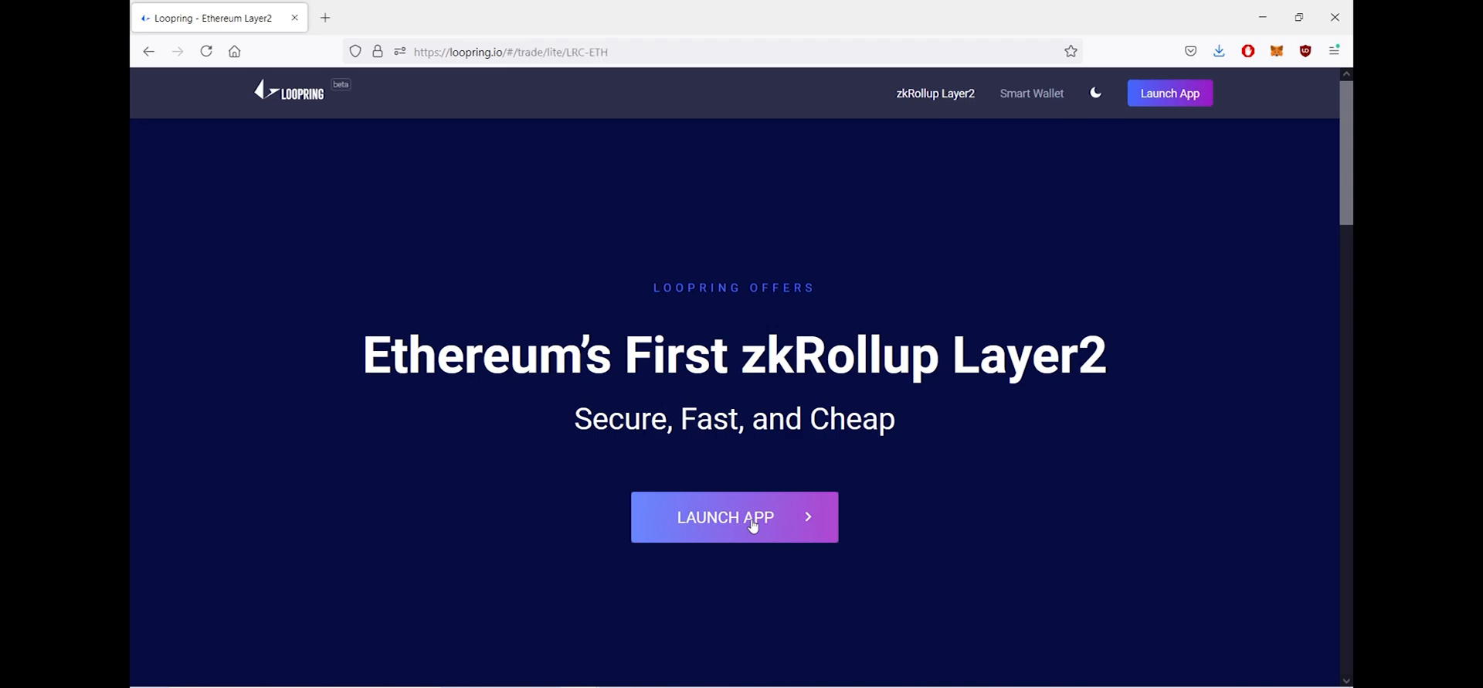
{"action": "left_click", "coordinate": [734, 516]}
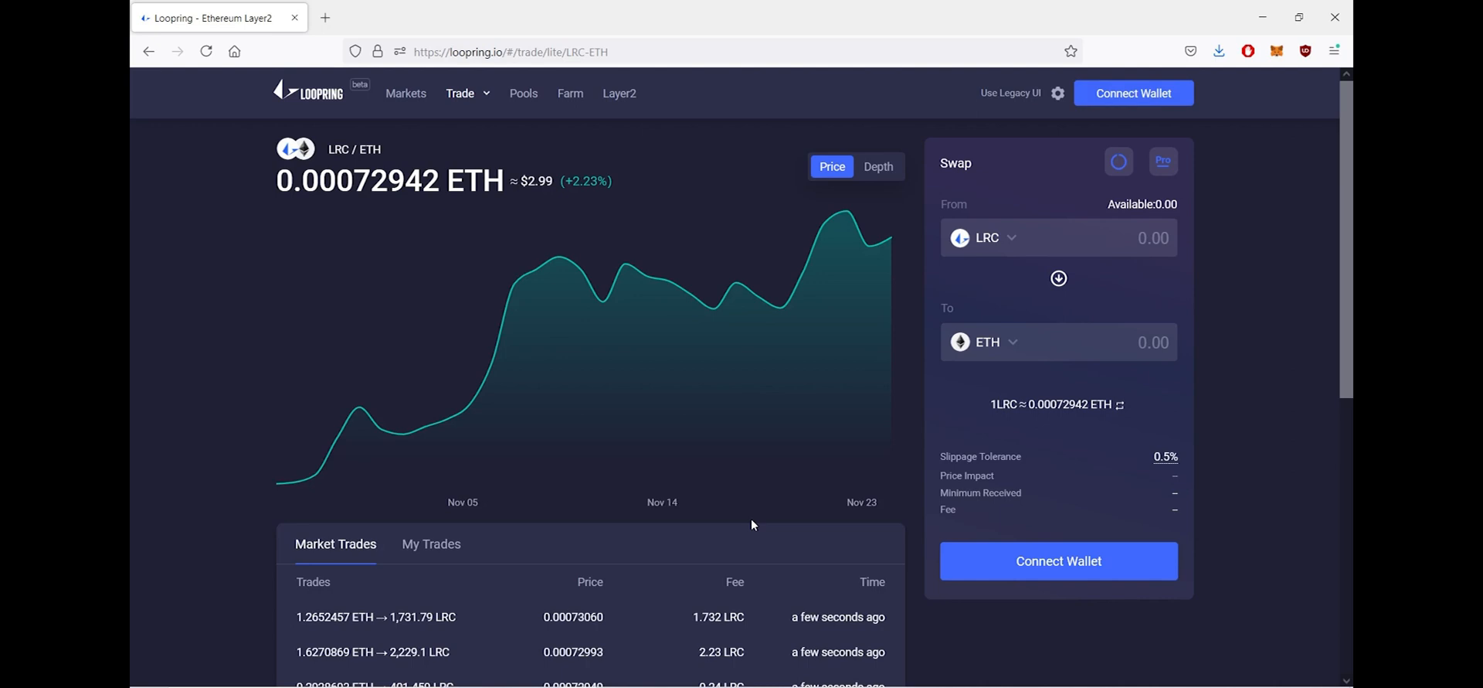
{"action": "mouse_move", "coordinate": [856, 525]}
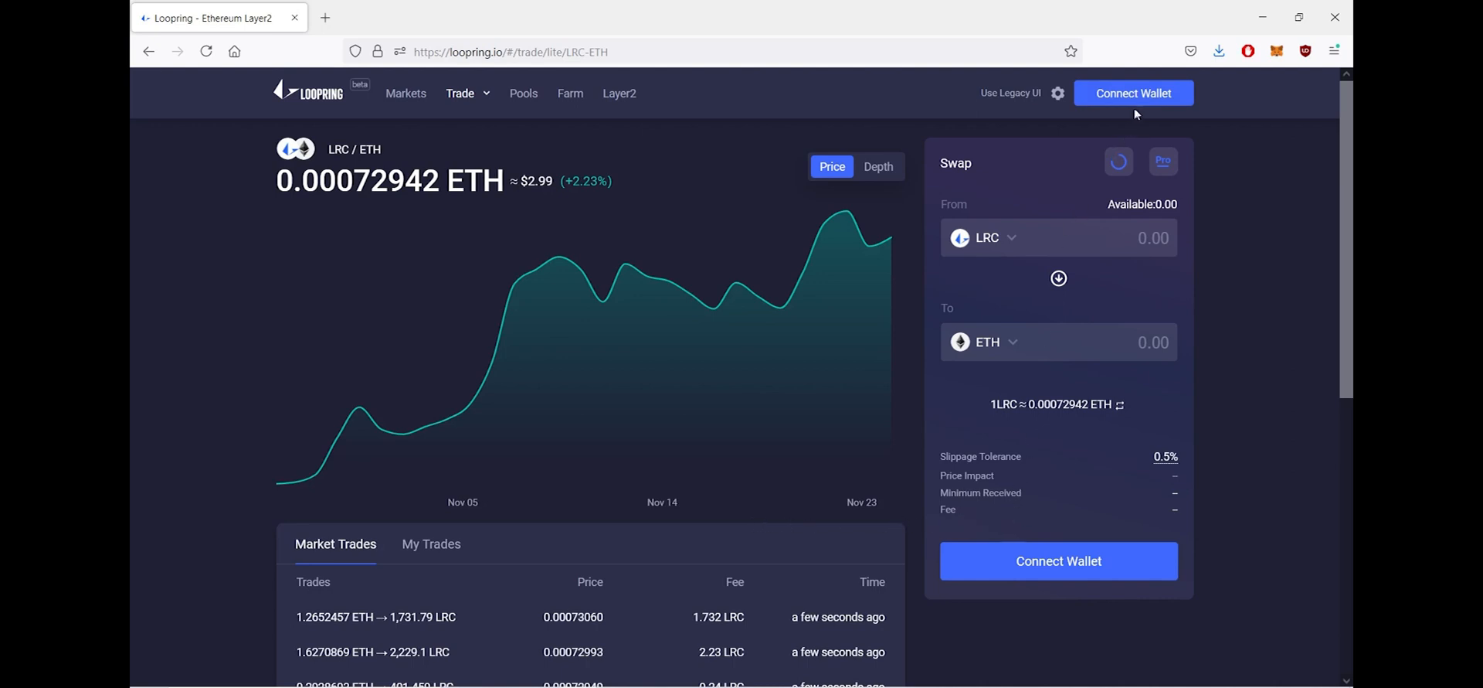
{"action": "mouse_move", "coordinate": [1140, 99]}
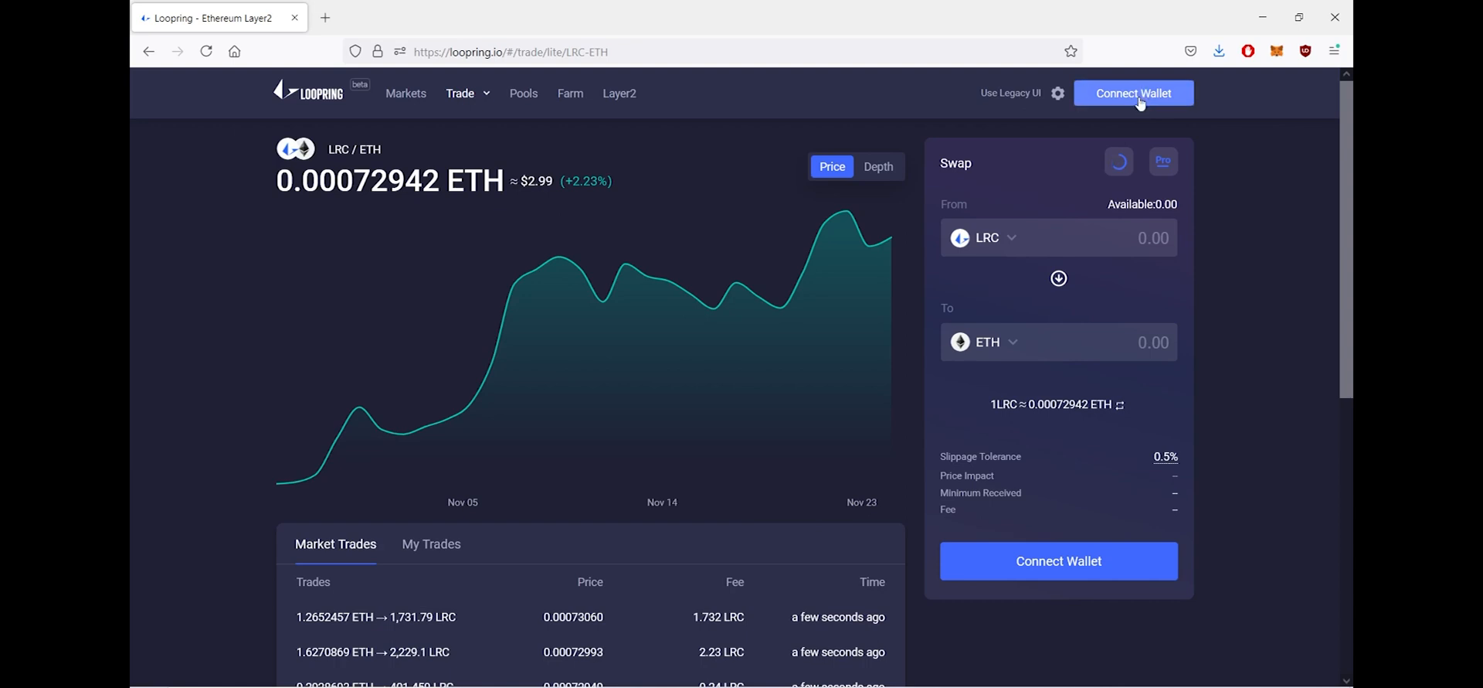
Connect MetaMask via Connect Wallet, approving the account and dismissing the success notice
{"action": "left_click", "coordinate": [1133, 93]}
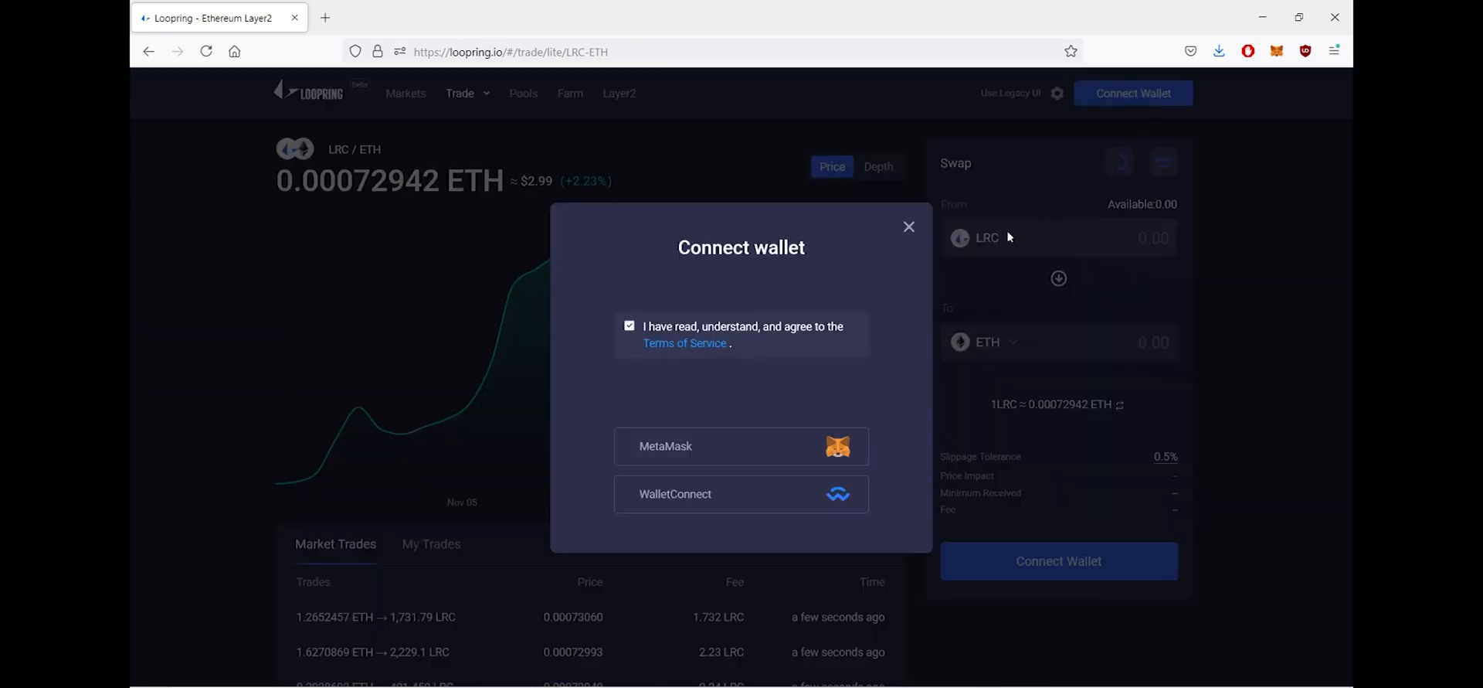
{"action": "mouse_move", "coordinate": [685, 343]}
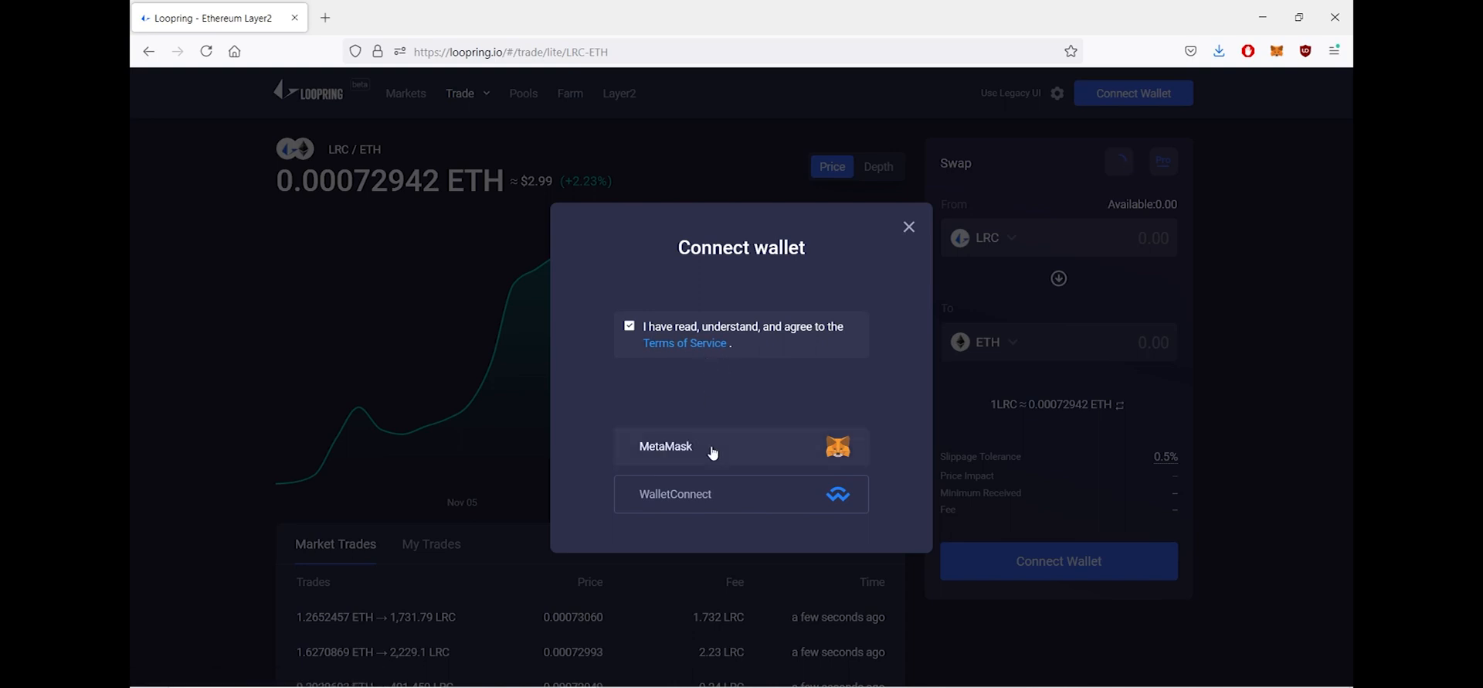
{"action": "left_click", "coordinate": [740, 445]}
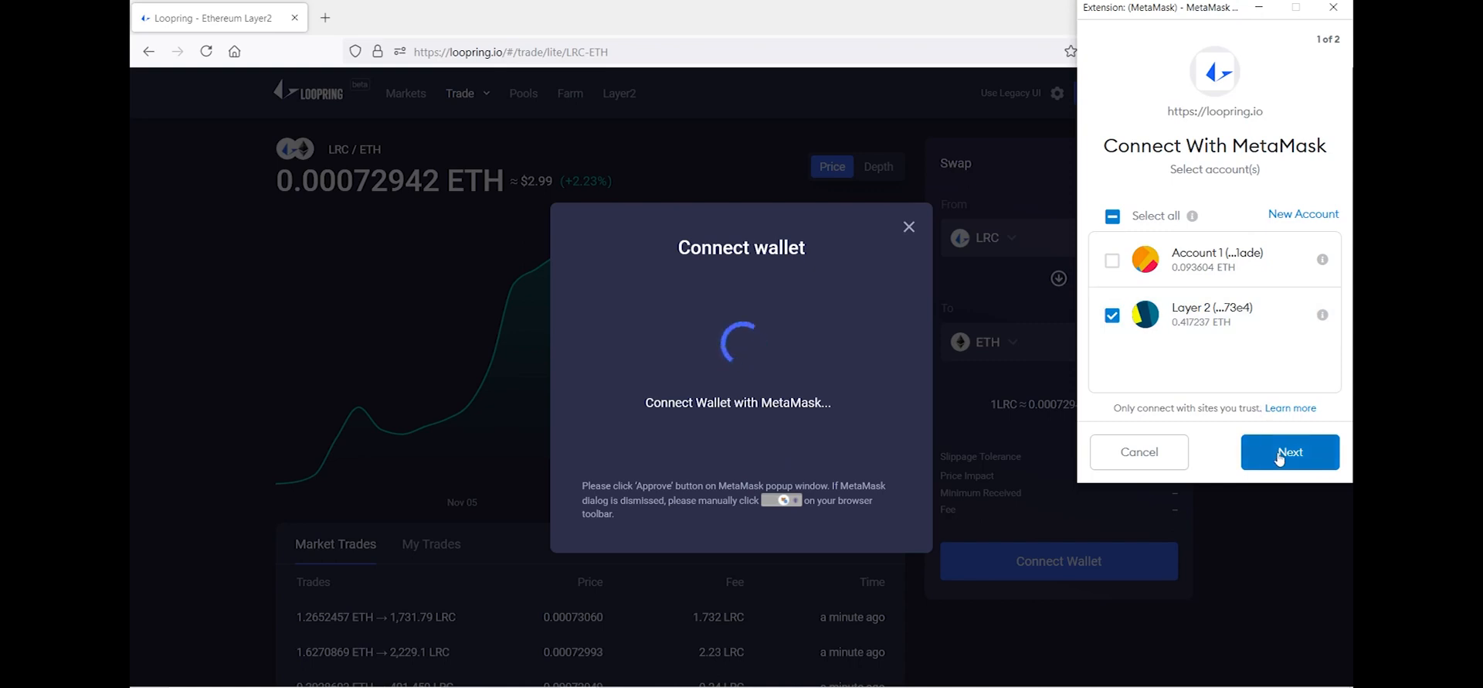
{"action": "left_click", "coordinate": [1289, 451]}
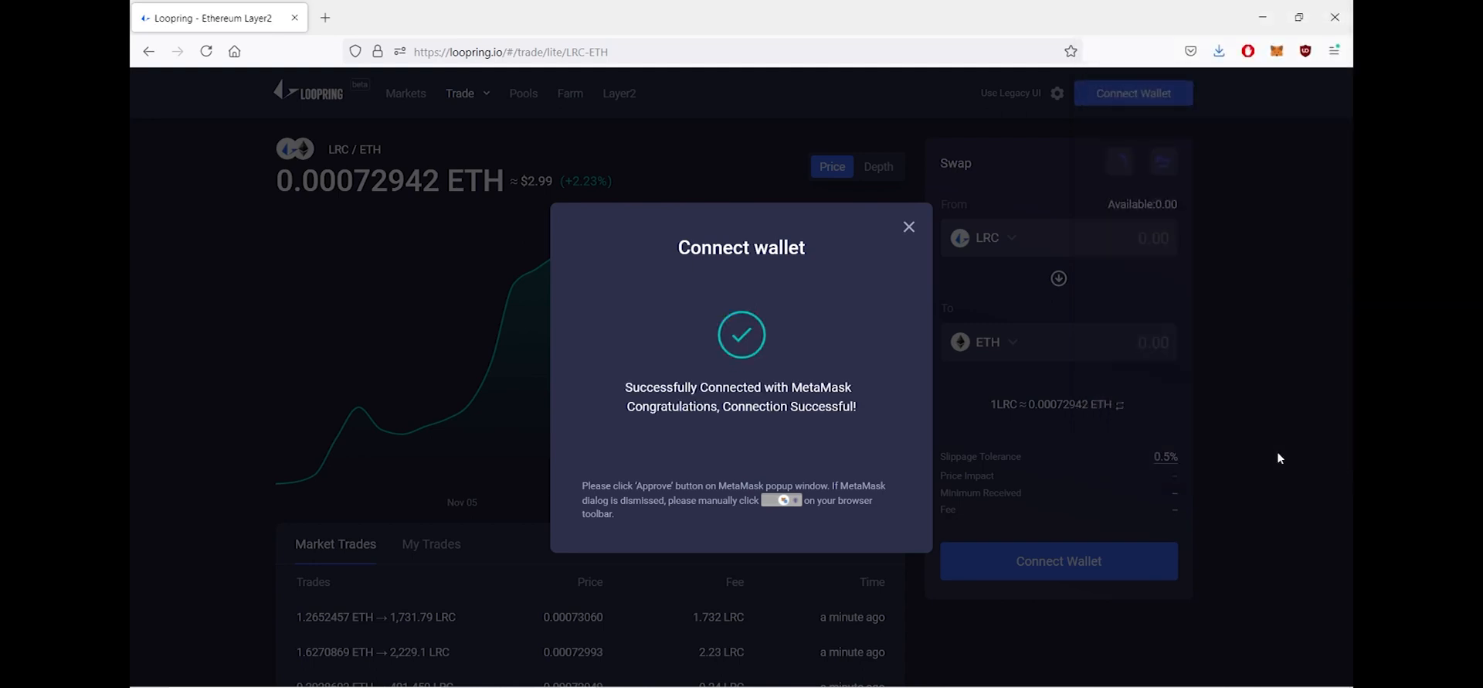
{"action": "left_click", "coordinate": [907, 226]}
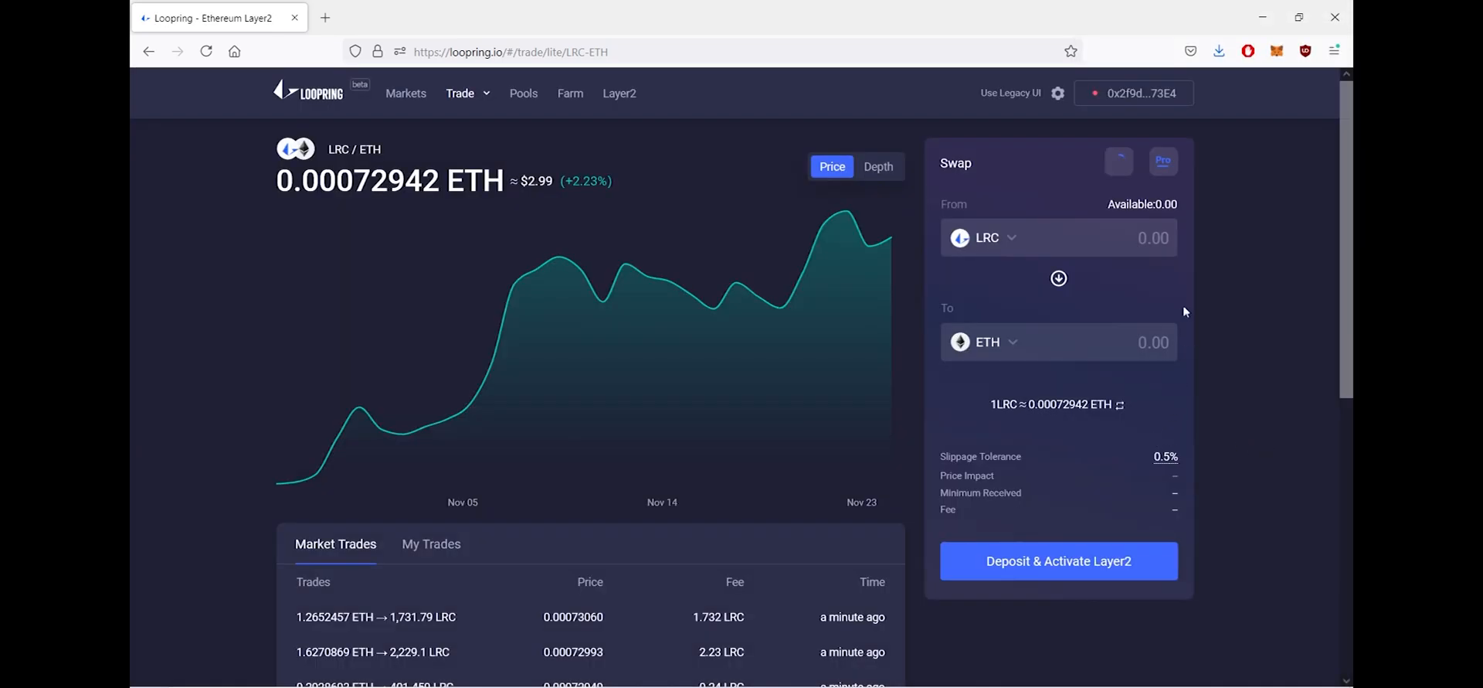
{"action": "mouse_move", "coordinate": [1127, 113]}
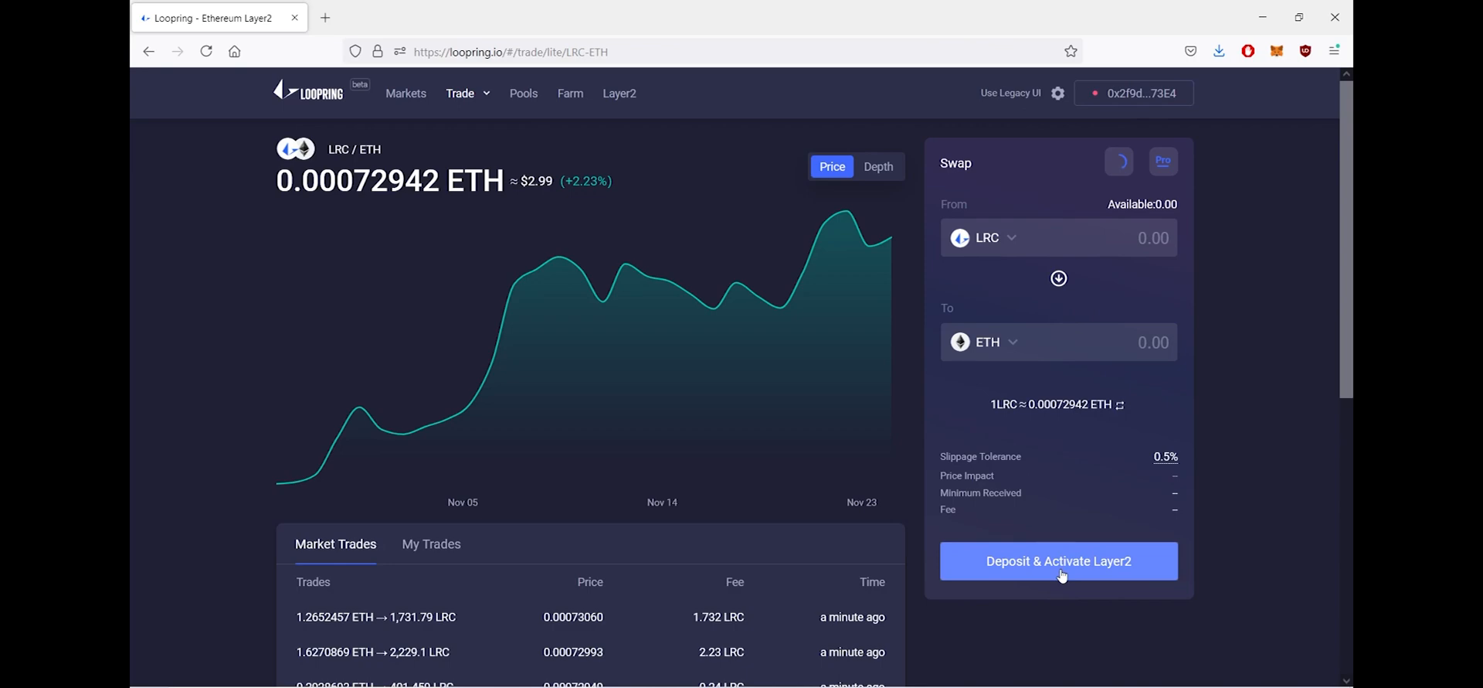
Enter a 0.25 ETH deposit in Create Layer2 Account and submit it for wallet confirmation
{"action": "left_click", "coordinate": [1133, 92]}
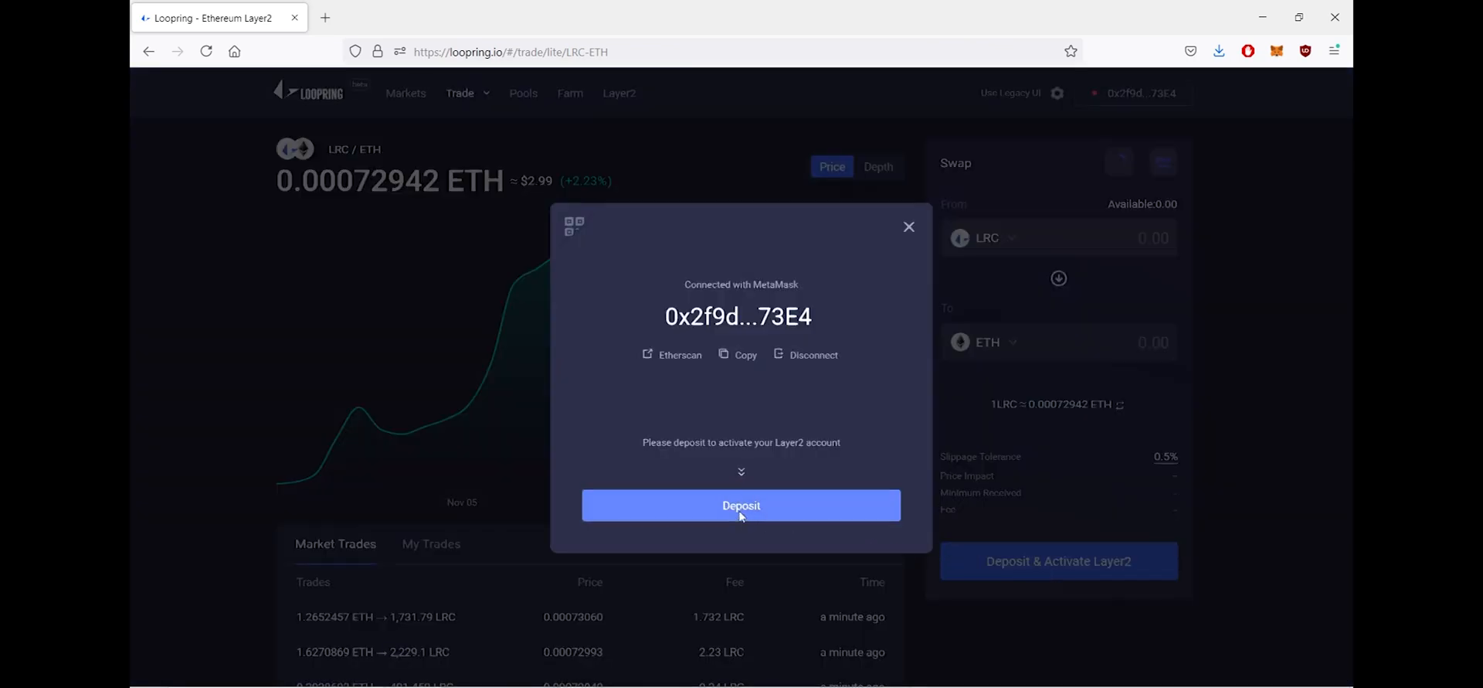
{"action": "left_click", "coordinate": [740, 503]}
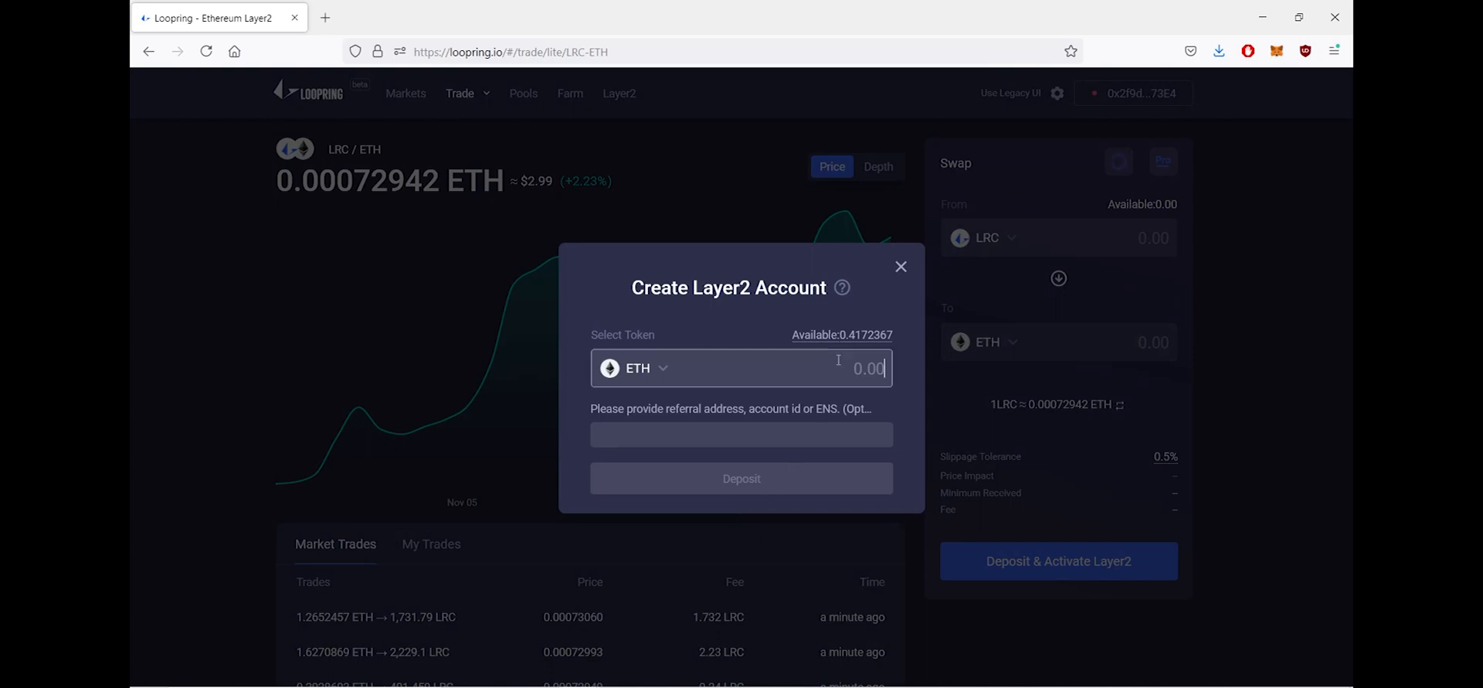
{"action": "type", "text": "0.25"}
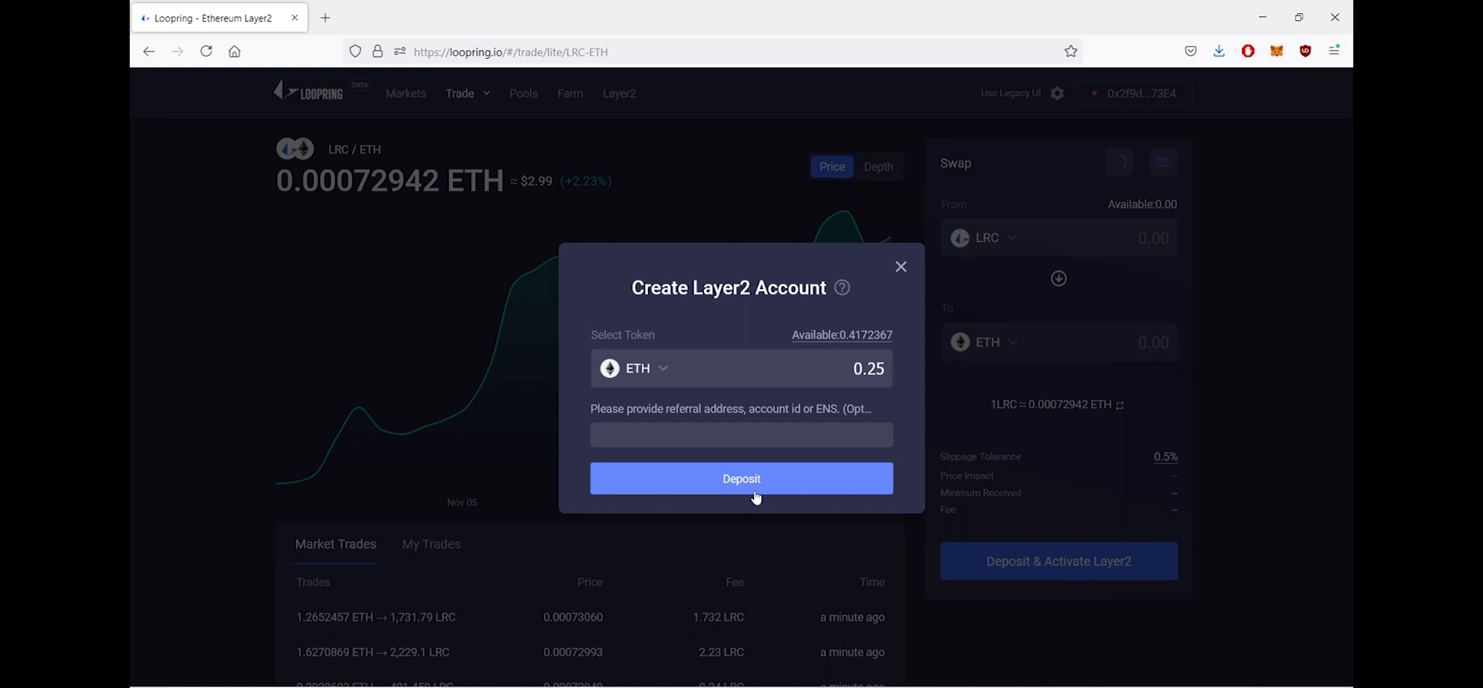
{"action": "left_click", "coordinate": [740, 477]}
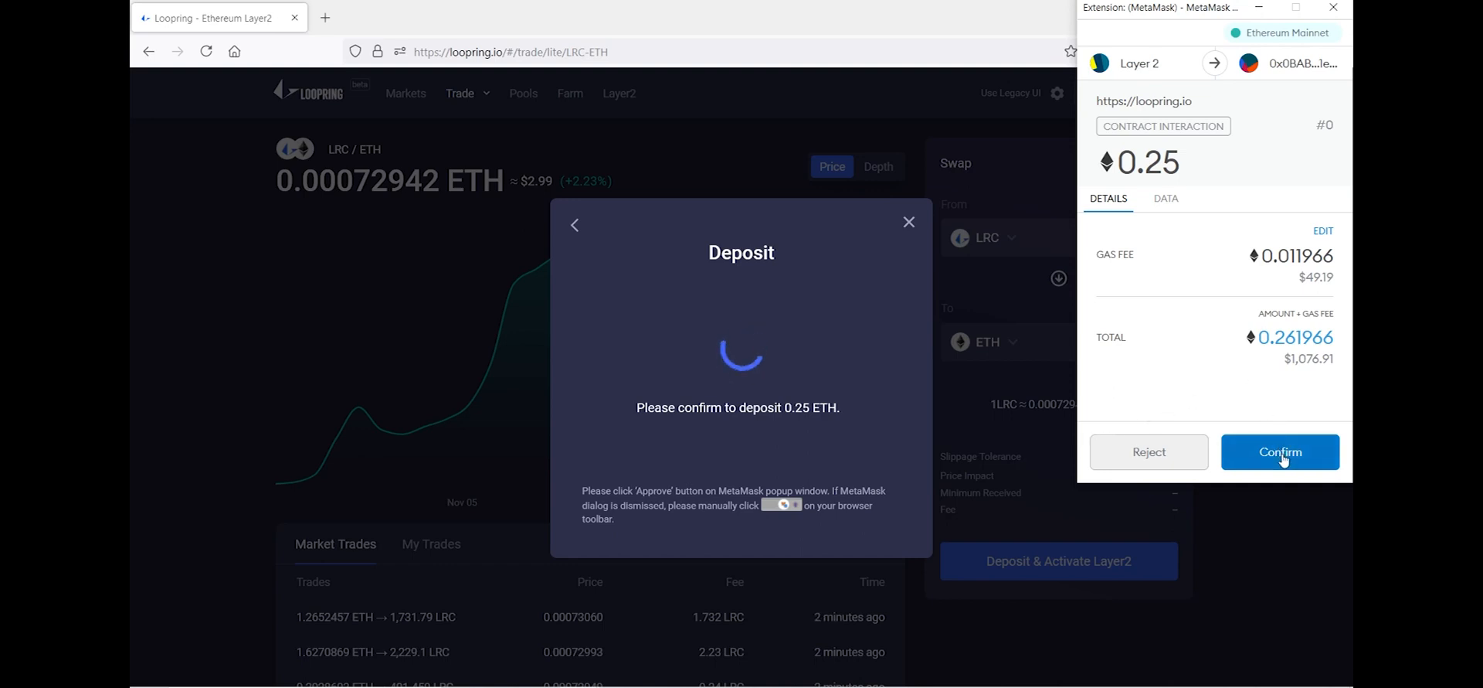
Confirm the 0.25 ETH deposit in MetaMask, close the submitted notice and show the account panel
{"action": "left_click", "coordinate": [1279, 451]}
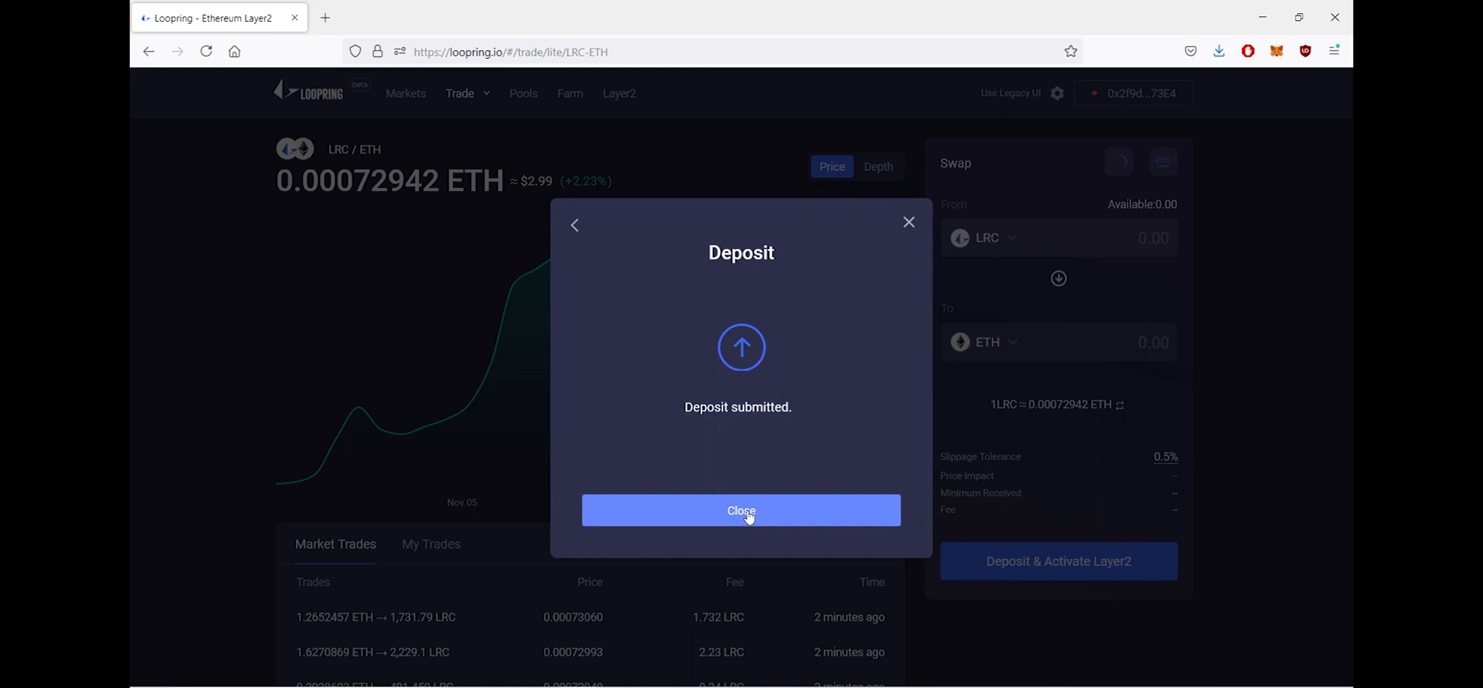
{"action": "left_click", "coordinate": [741, 511]}
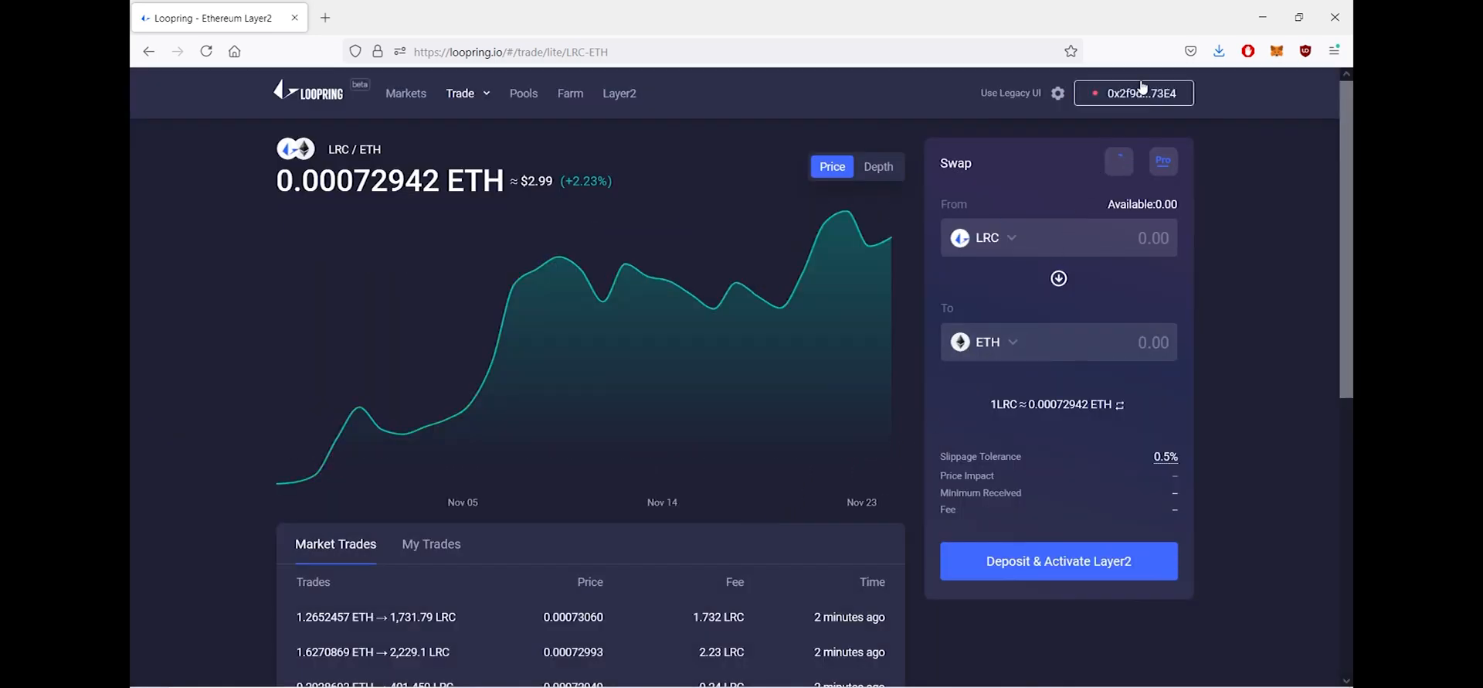
{"action": "left_click", "coordinate": [1133, 93]}
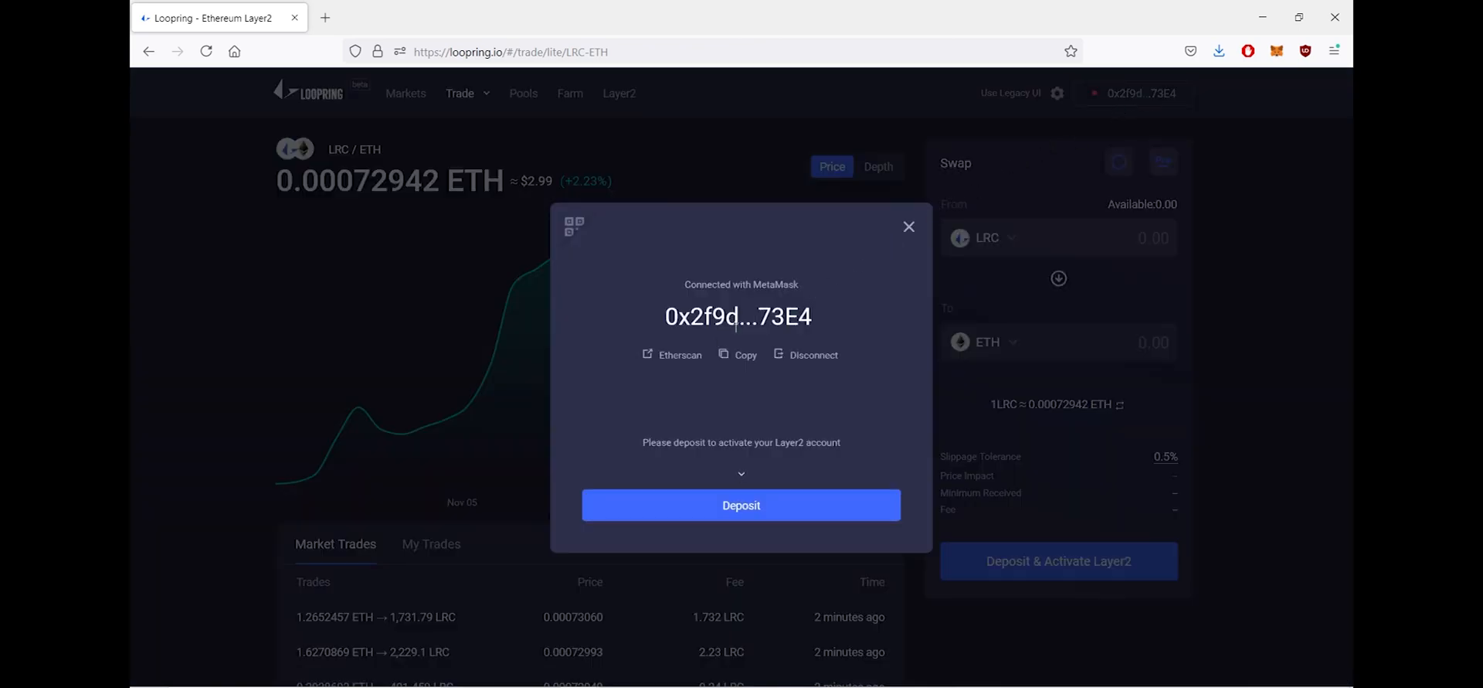
View the pending 0.25 ETH deposit to Loopring Exchange v2 on Etherscan, then return to Loopring
{"action": "left_click", "coordinate": [673, 354]}
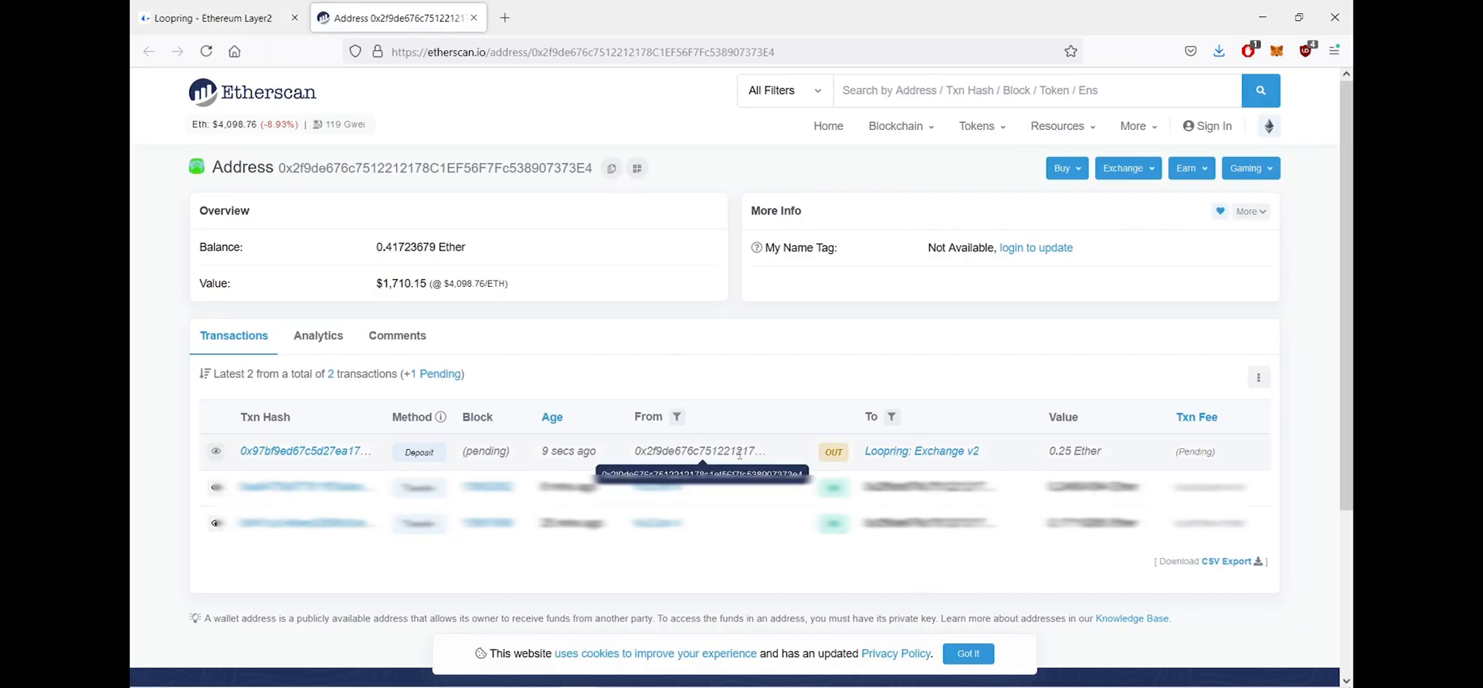
{"action": "left_click", "coordinate": [473, 17]}
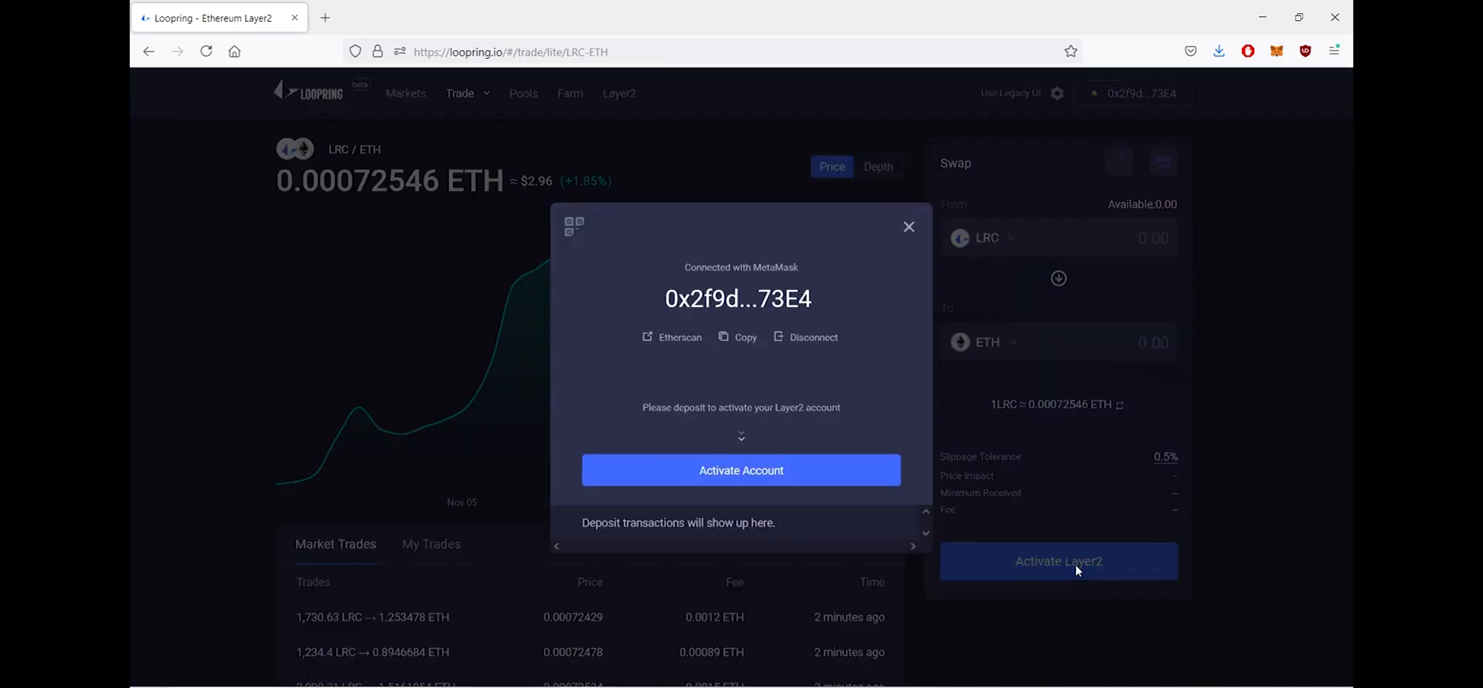
{"action": "mouse_move", "coordinate": [742, 470]}
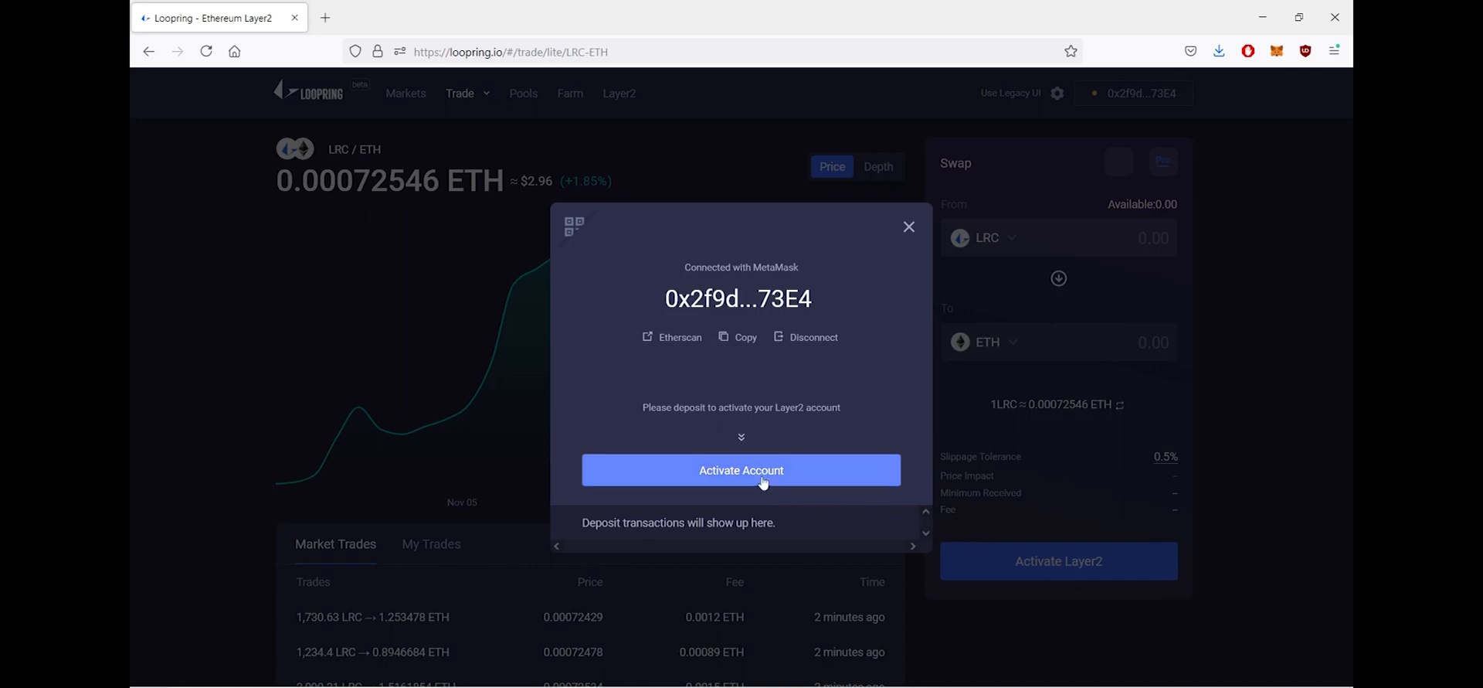
Activate the Layer2 account, signing the access message and account key update in MetaMask
{"action": "left_click", "coordinate": [741, 470]}
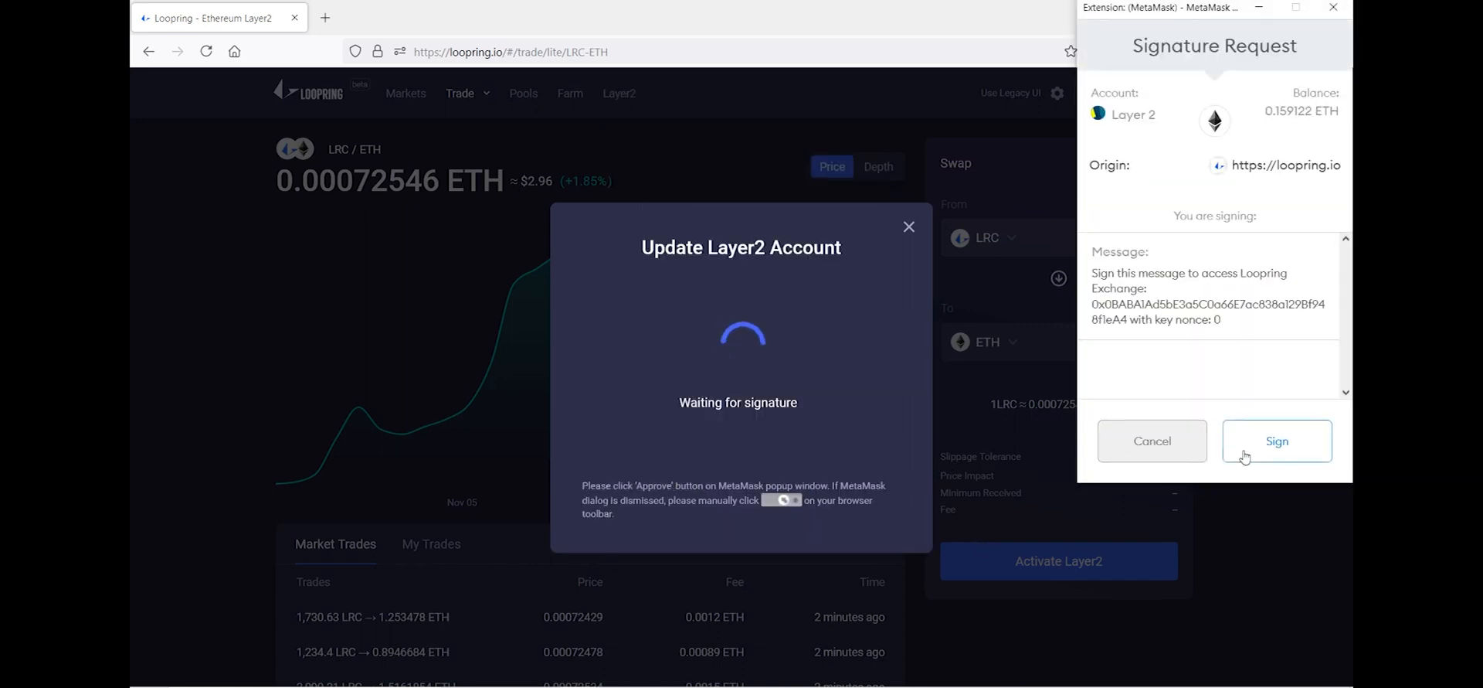
{"action": "left_click", "coordinate": [1276, 440]}
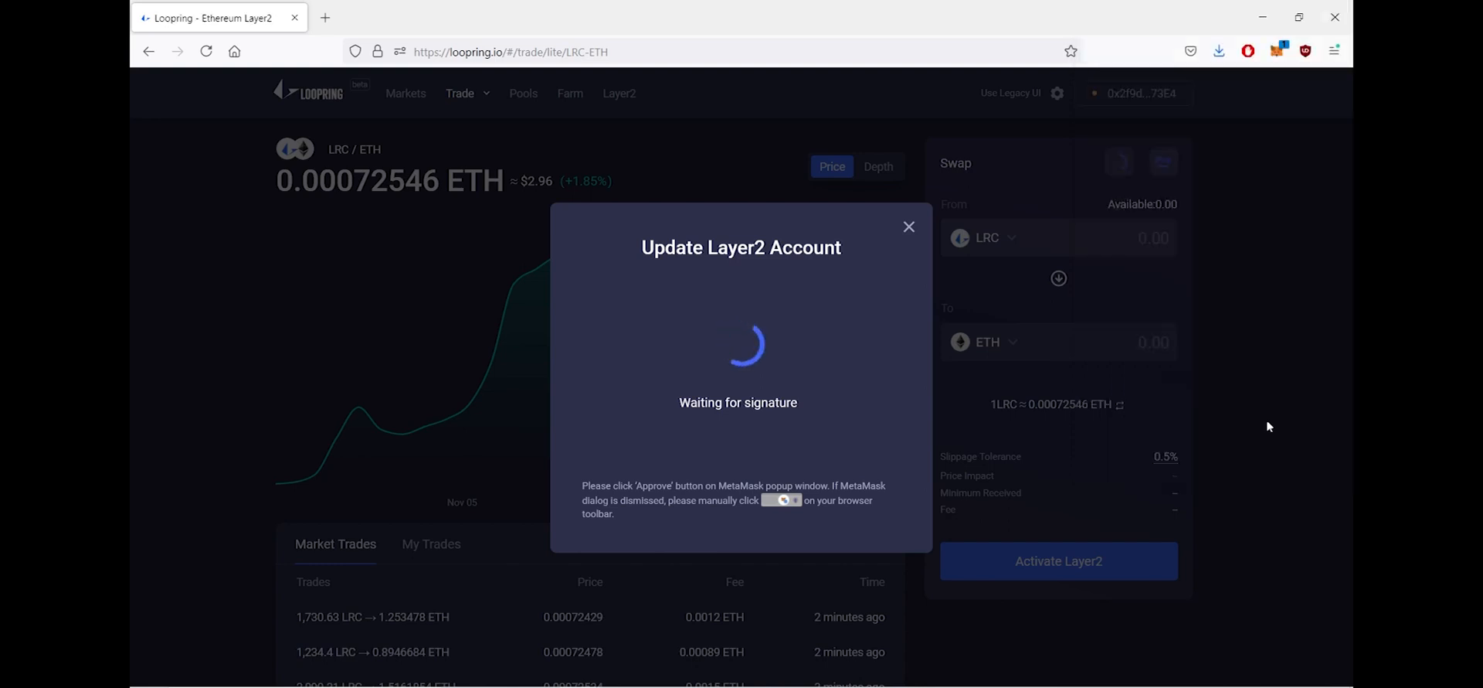
{"action": "left_click", "coordinate": [1278, 51]}
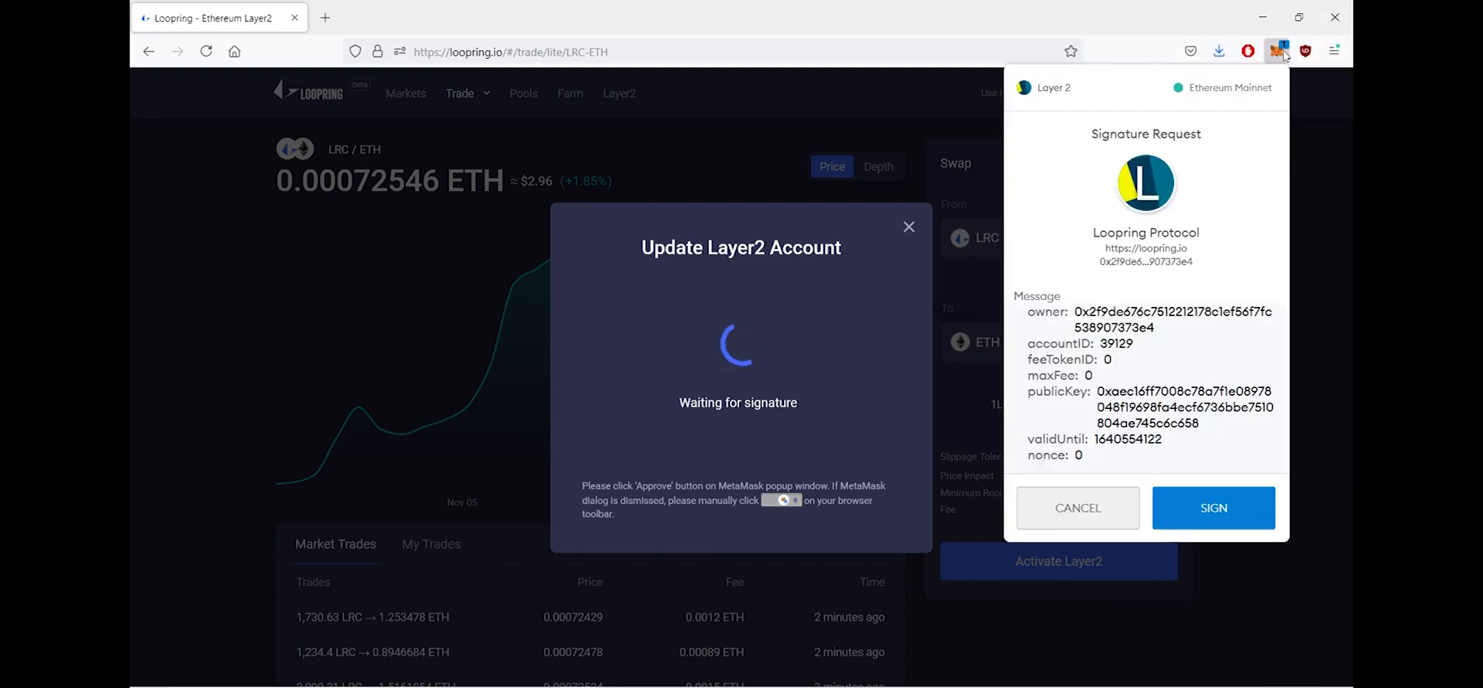
{"action": "left_click", "coordinate": [1214, 506]}
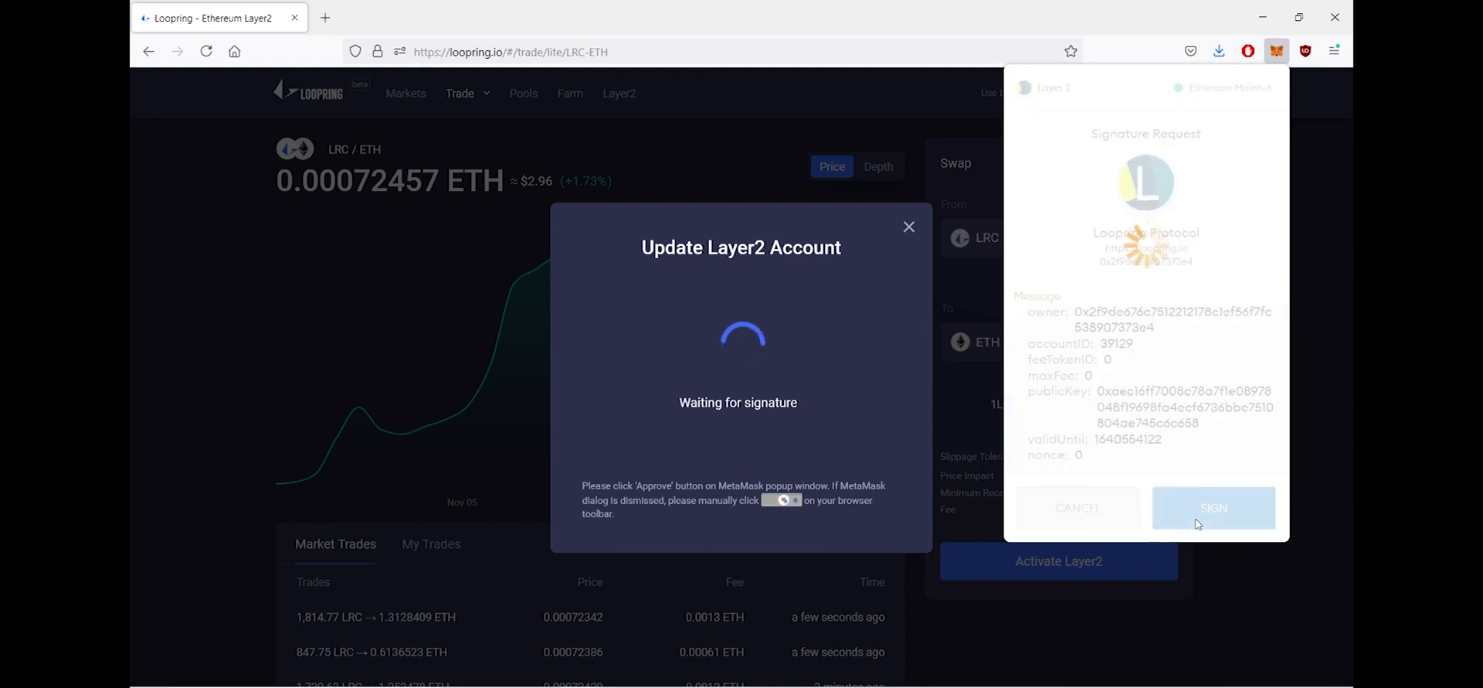
{"action": "left_click", "coordinate": [1214, 507]}
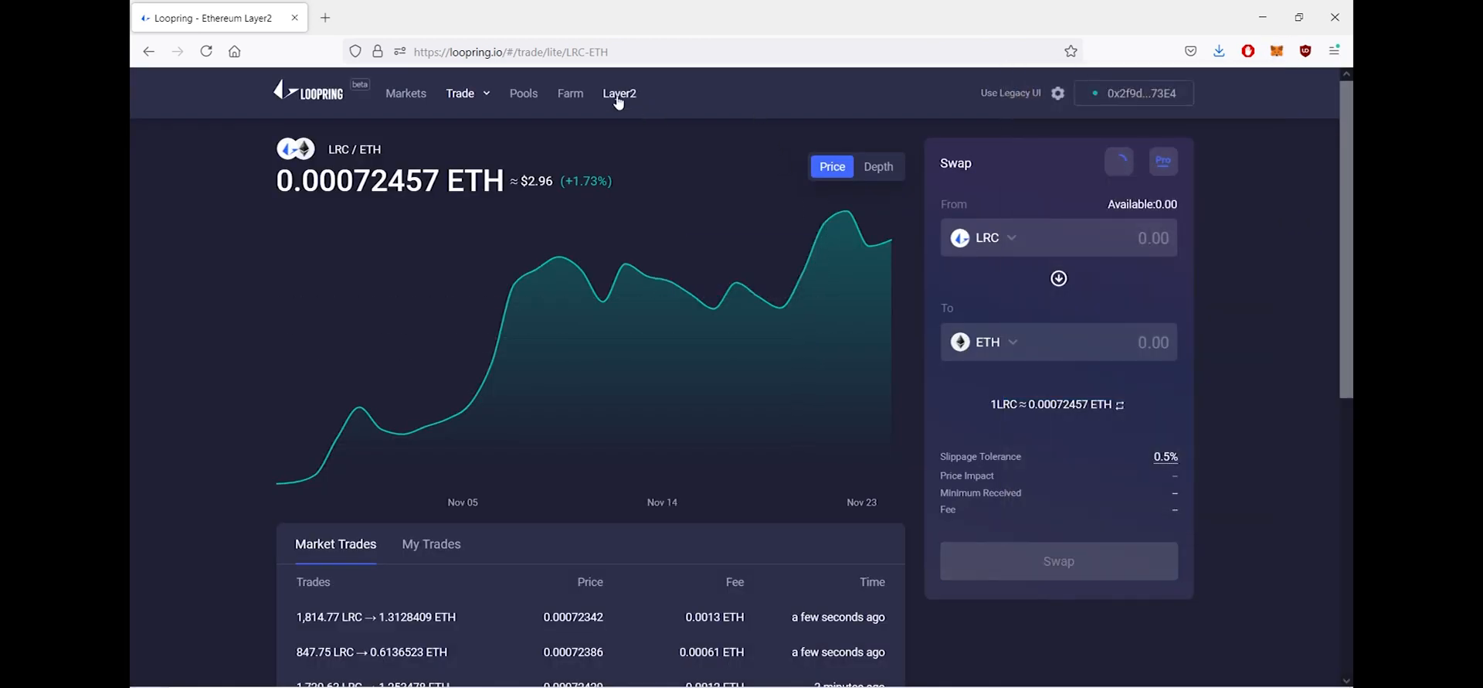
Show the Layer2 assets overview listing 0.25 ETH
{"action": "left_click", "coordinate": [620, 92]}
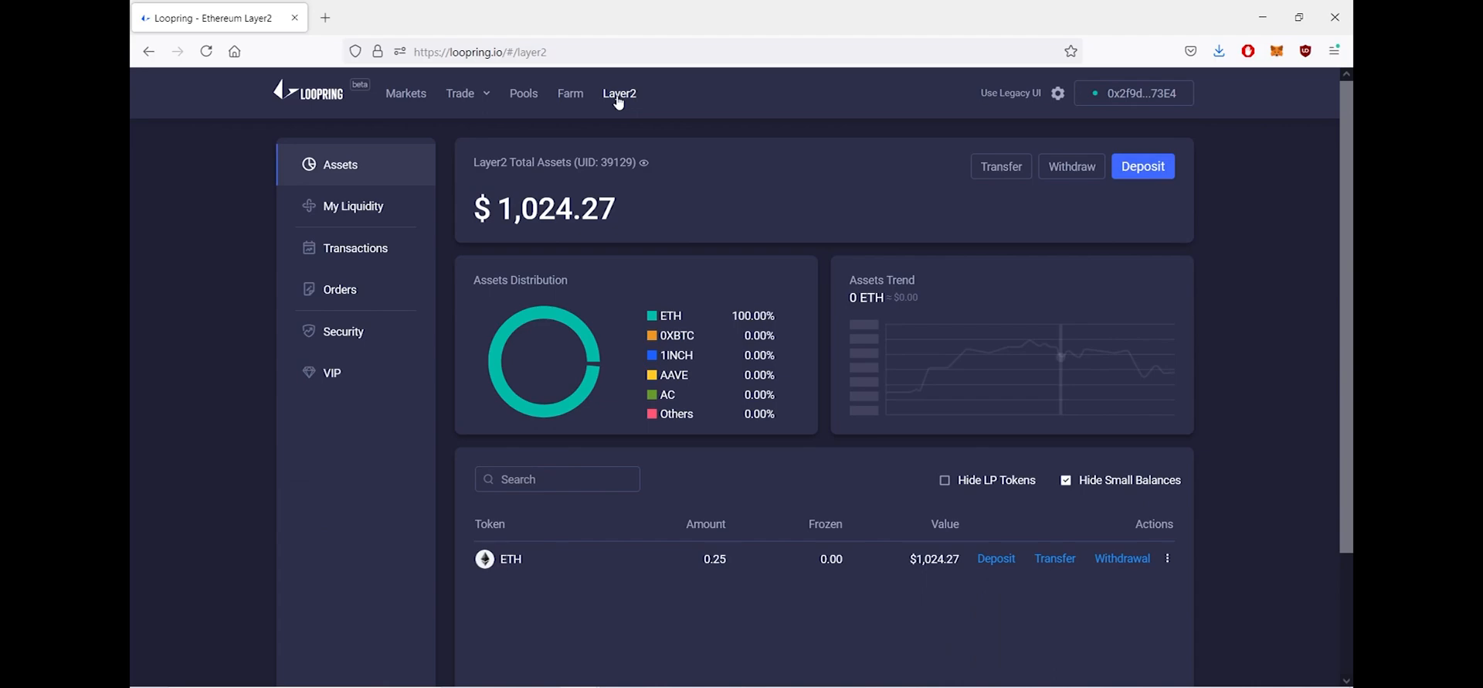